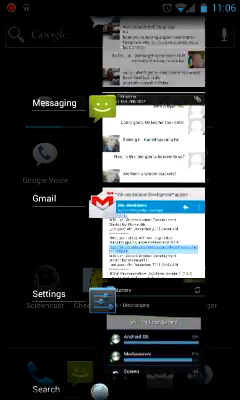
# Switch back to Gmail from Recent Apps, landing on the xda-developers update email
pyautogui.scroll(-3)
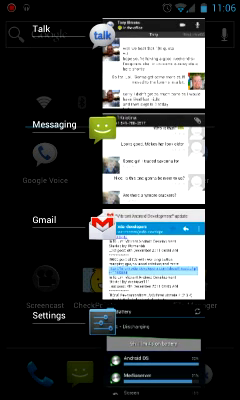
pyautogui.scroll(3)
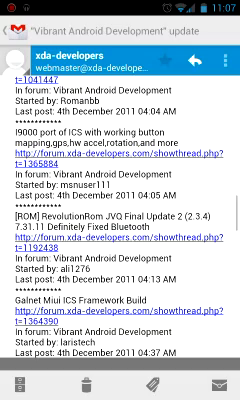
# Read the Lovely Puppies email, return to the inbox, then go to the home screen
pyautogui.scroll(-3)
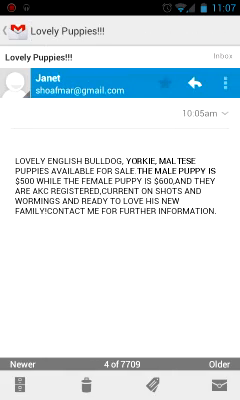
pyautogui.click(200, 356)
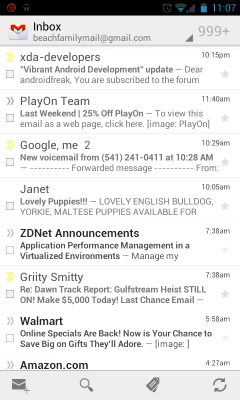
pyautogui.press('home')
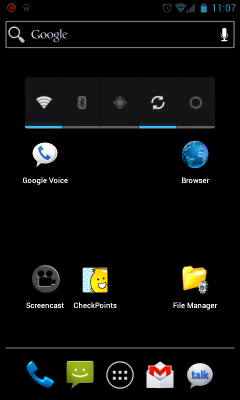
# Launch Google Talk from the home screen dock
pyautogui.click(212, 376)
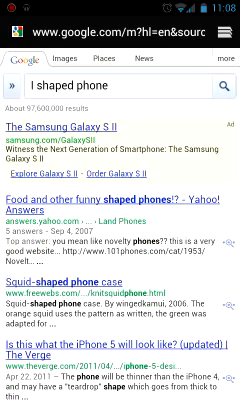
# Scroll the 'l shaped phone' Google results and view the browser's open tabs
pyautogui.scroll(-3)
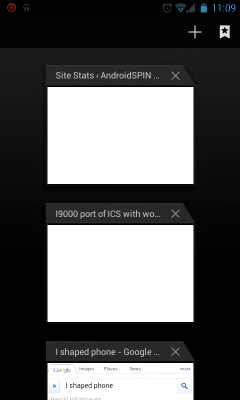
pyautogui.scroll(-3)
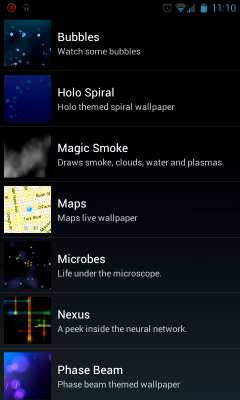
pyautogui.click(120, 44)
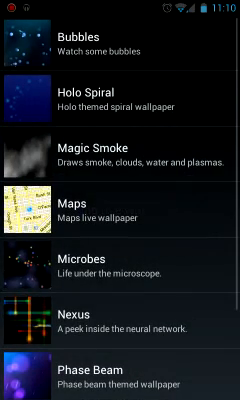
pyautogui.scroll(-3)
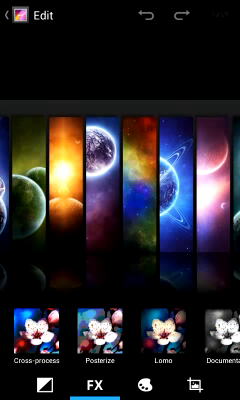
# Apply a vignette-style FX effect to the planets photo, then go to the app drawer
pyautogui.hscroll(-3)
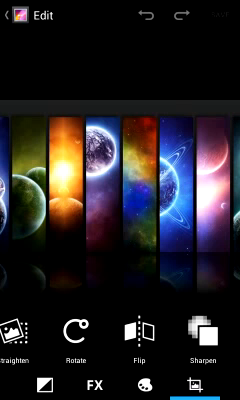
pyautogui.click(132, 332)
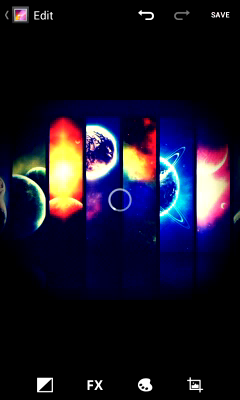
pyautogui.click(220, 18)
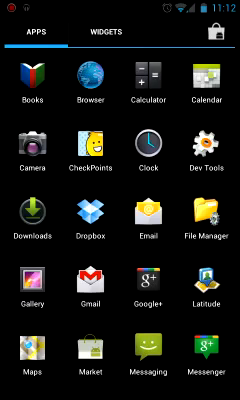
# Launch Android Market from the app drawer onto its Featured page
pyautogui.hscroll(-3)
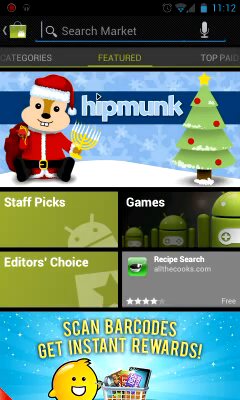
# Search the Market for apps, then reach Data usage and its cycle reset date picker
pyautogui.click(120, 24)
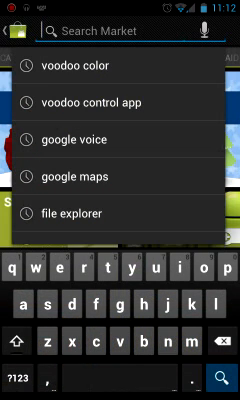
pyautogui.scroll(-3)
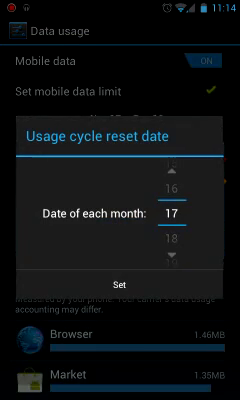
# Confirm the 17th as reset date, giving a Nov 17 – Dec 16 usage cycle
pyautogui.click(120, 290)
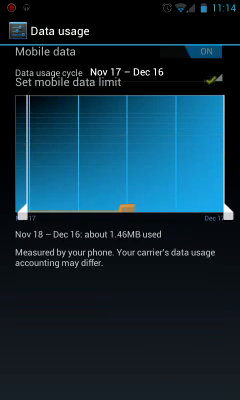
# Enable the mobile data limit, narrow the chart's date range, and head back to Settings for Battery
pyautogui.scroll(-3)
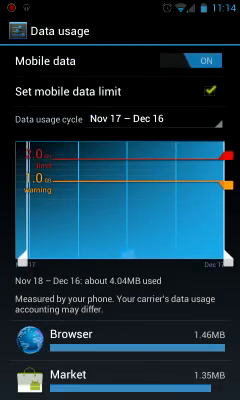
pyautogui.scroll(-3)
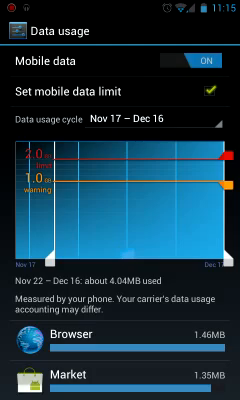
pyautogui.scroll(-3)
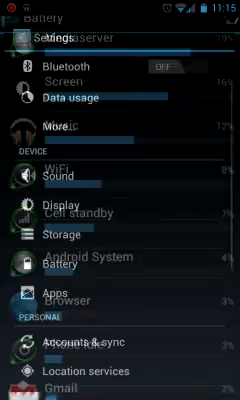
# Dismiss the 'Unfortunately, Settings has stopped' dialog and show Recent Apps
pyautogui.scroll(-3)
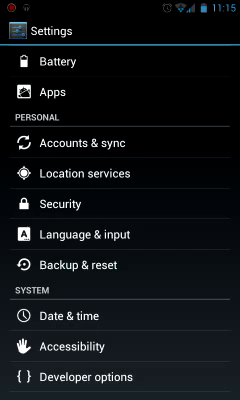
pyautogui.scroll(-3)
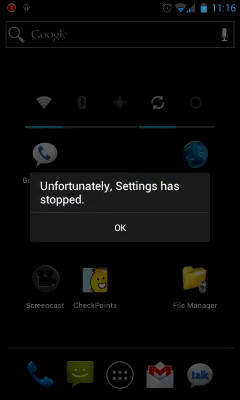
pyautogui.click(120, 228)
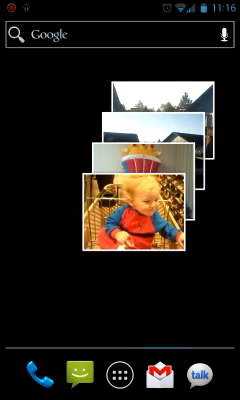